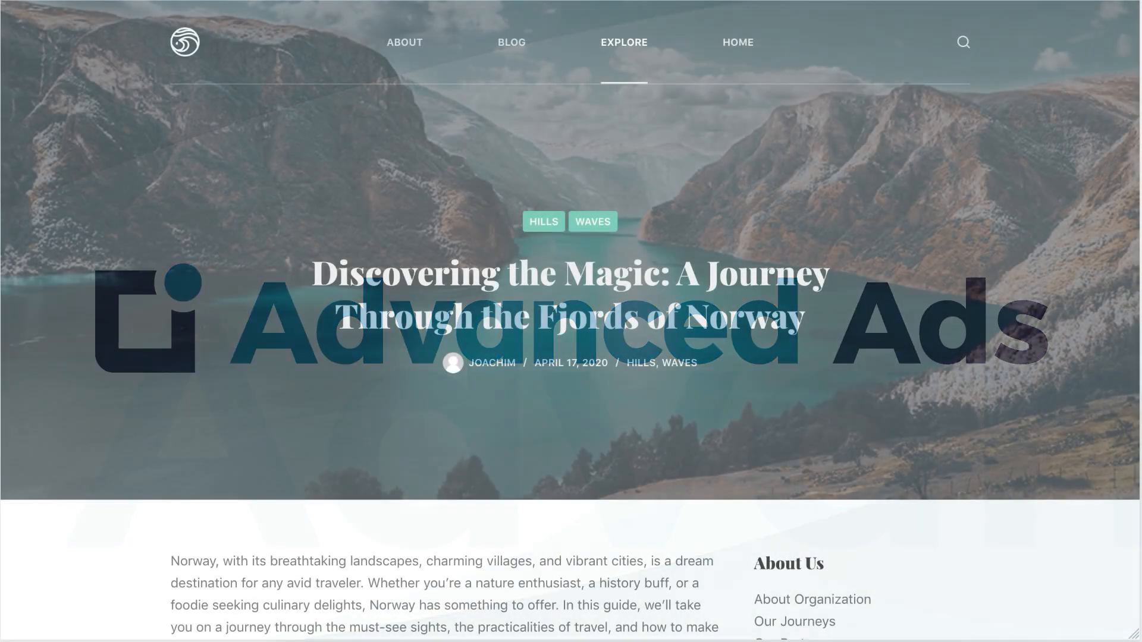
# Step: Create and save a new random-ads group named 'Ad Rotation | Travel Destinations'
pyautogui.scroll(-3)
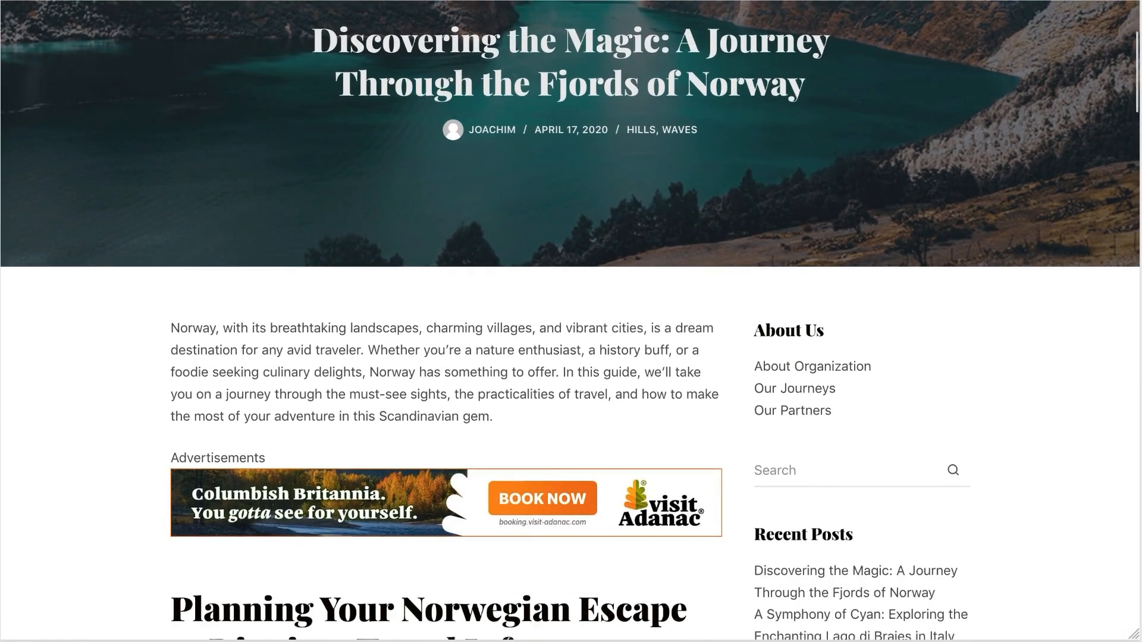
pyautogui.scroll(-3)
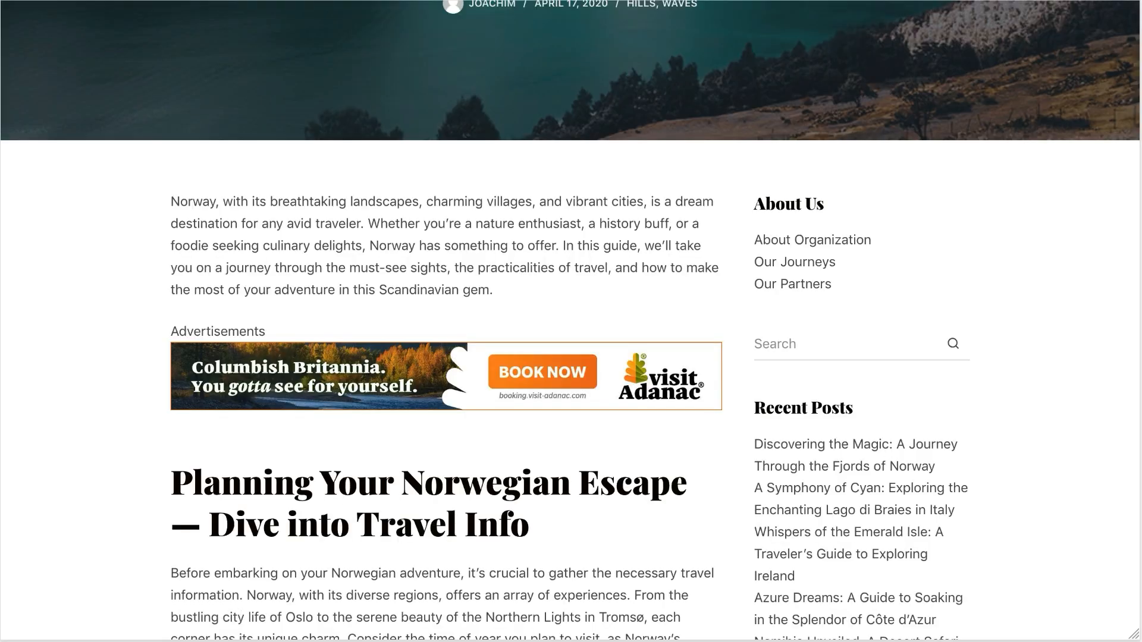
pyautogui.scroll(-3)
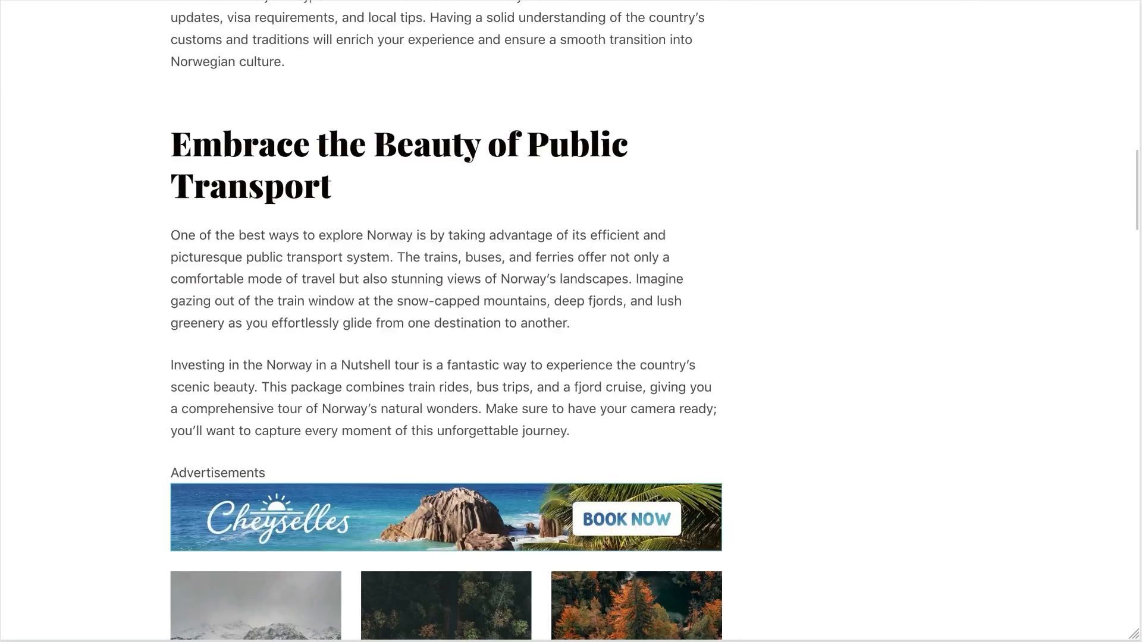
pyautogui.scroll(-3)
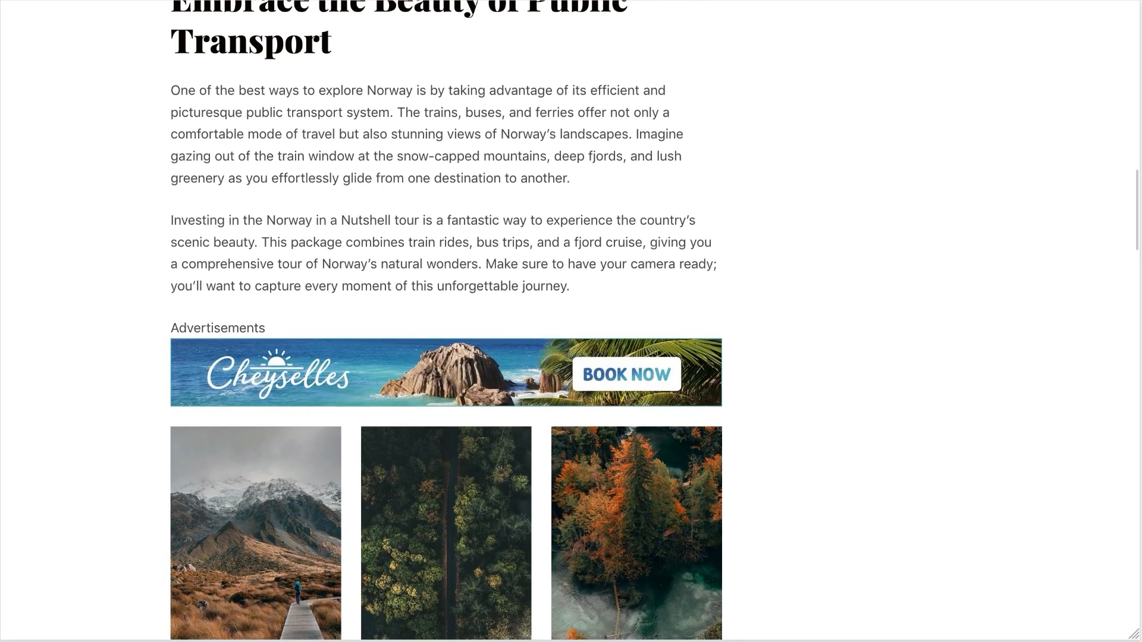
pyautogui.scroll(-3)
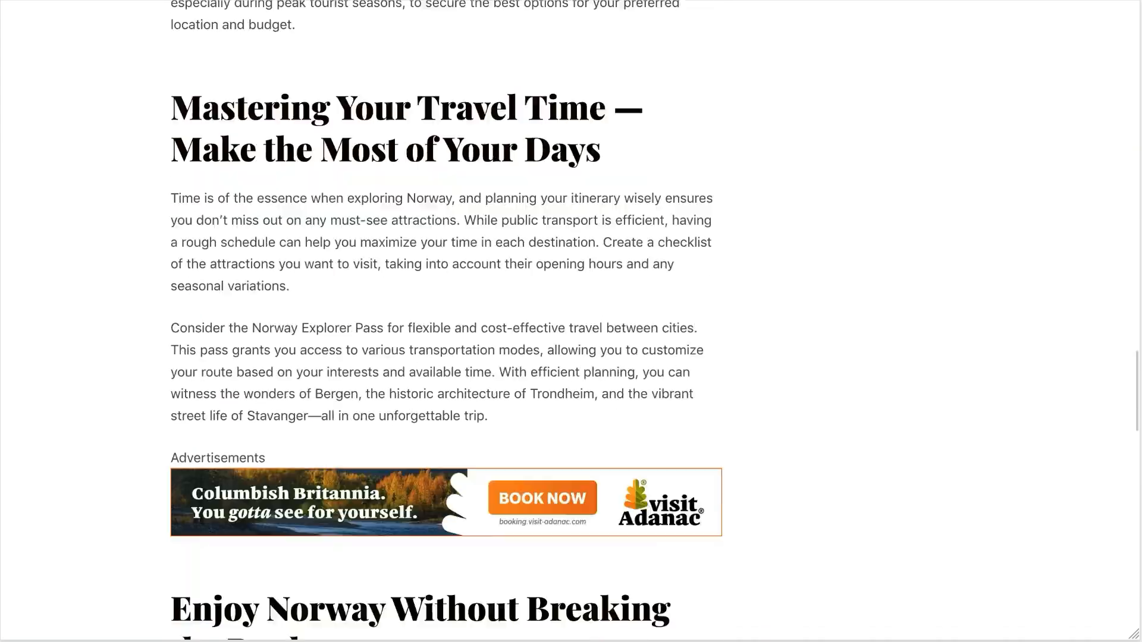
pyautogui.scroll(-3)
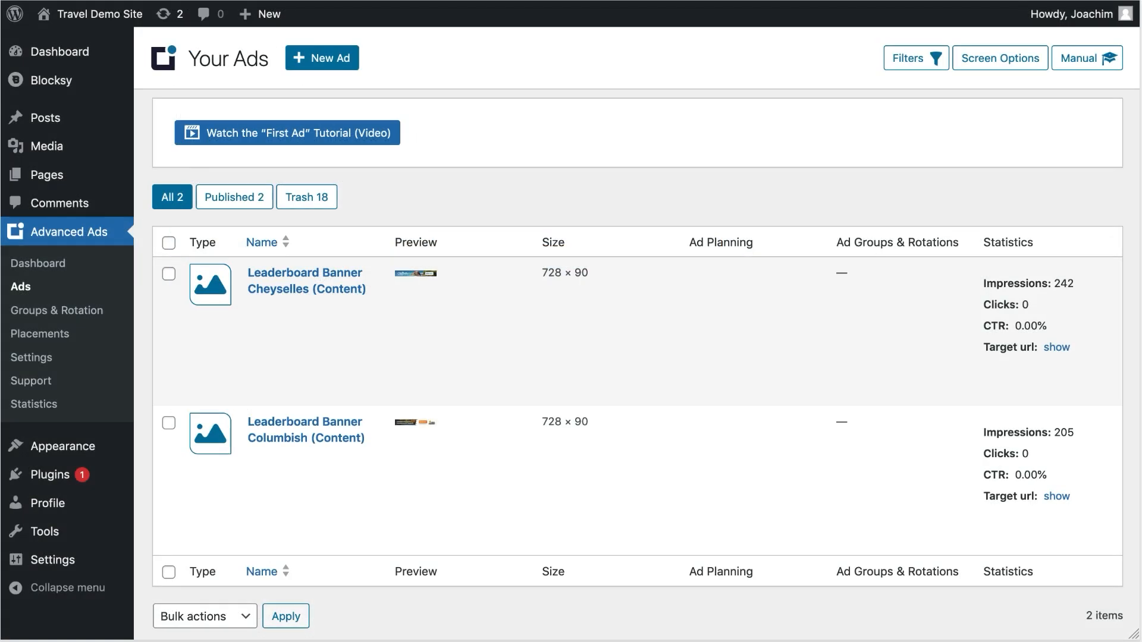
pyautogui.moveTo(419, 290)
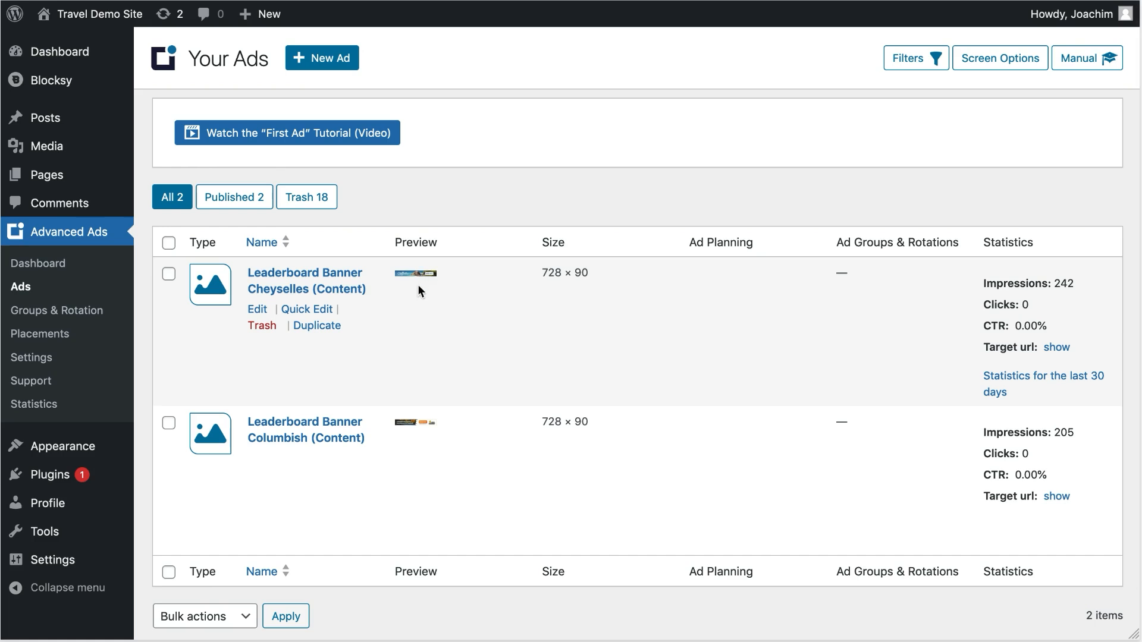
pyautogui.moveTo(424, 424)
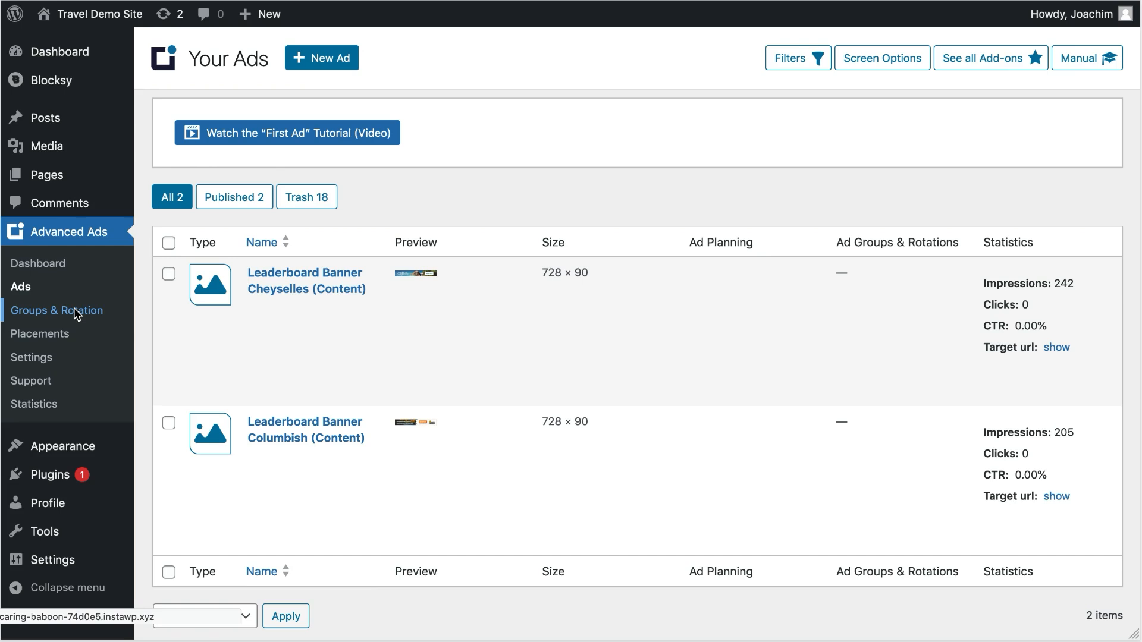
pyautogui.click(58, 310)
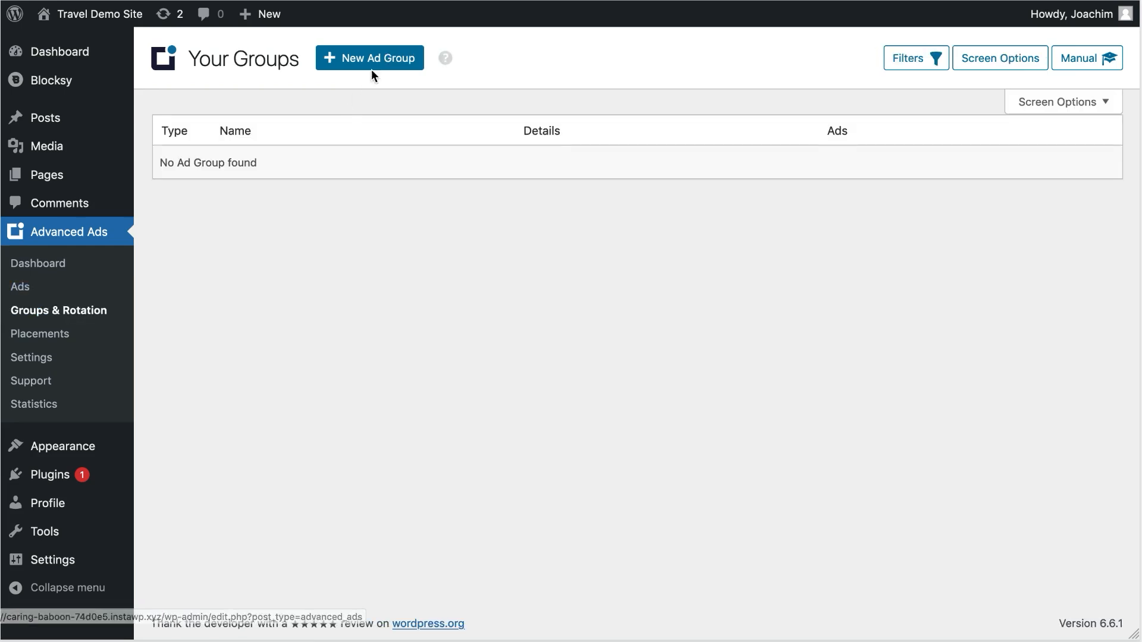
pyautogui.click(370, 57)
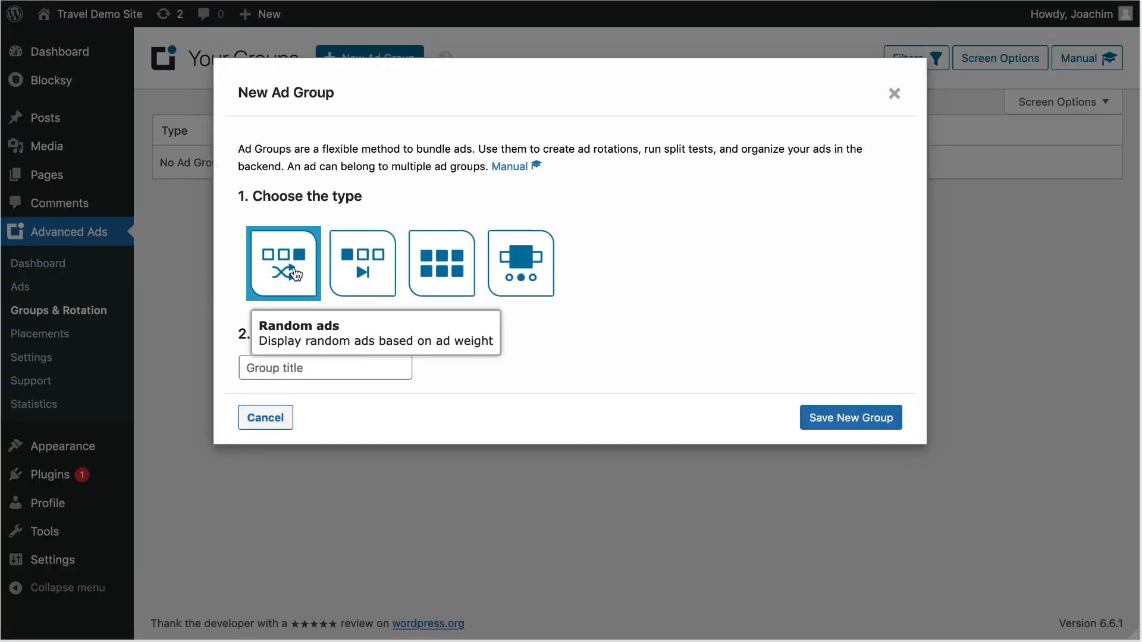
pyautogui.write('Rotation | Travel Destinations')
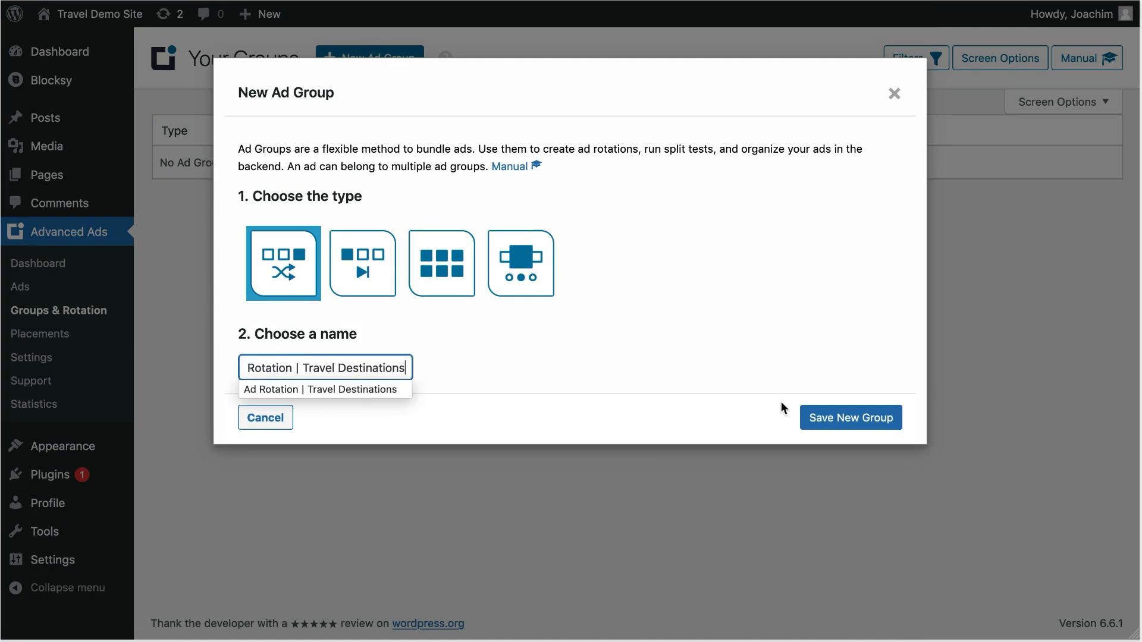
pyautogui.click(849, 418)
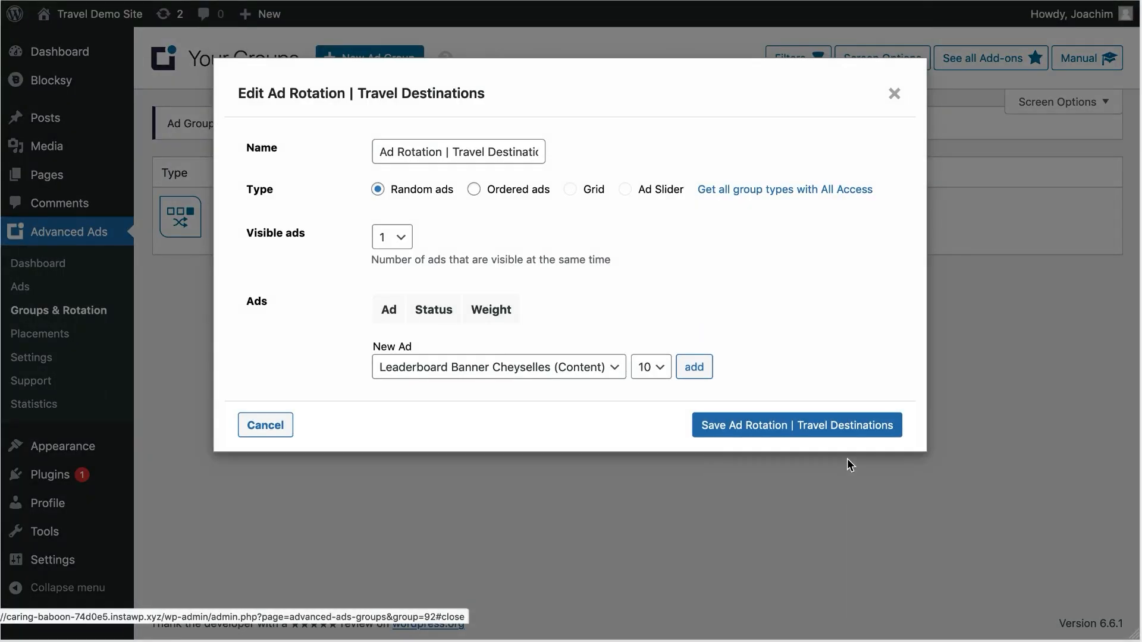
# Step: Add the Cheyselles and Columbish banners to the group
pyautogui.click(692, 367)
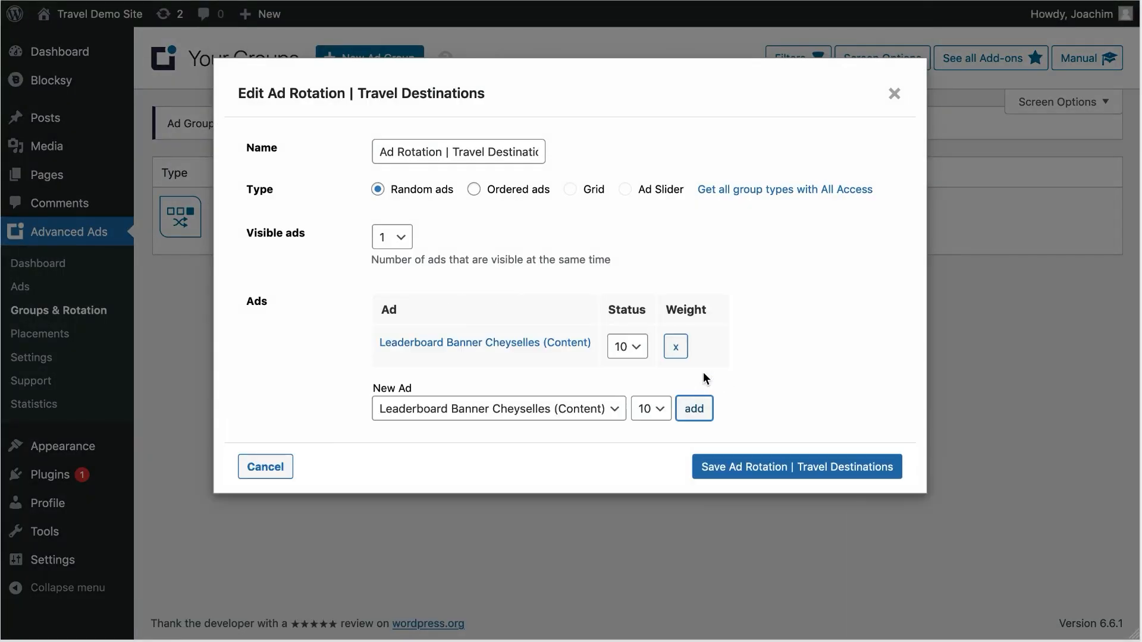
pyautogui.click(498, 408)
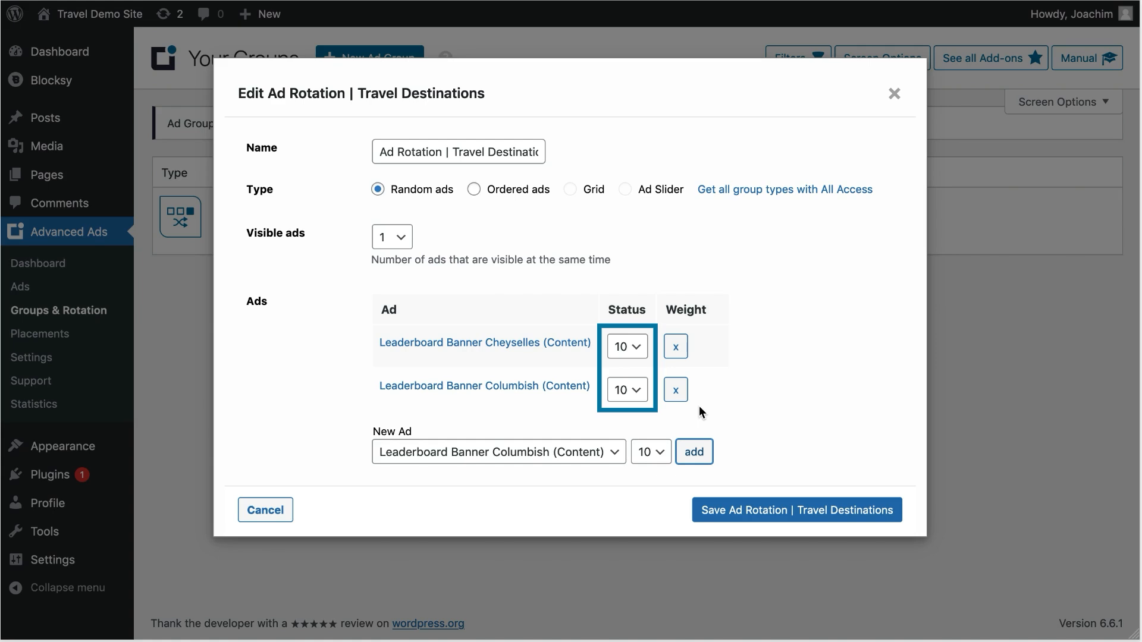
pyautogui.moveTo(797, 510)
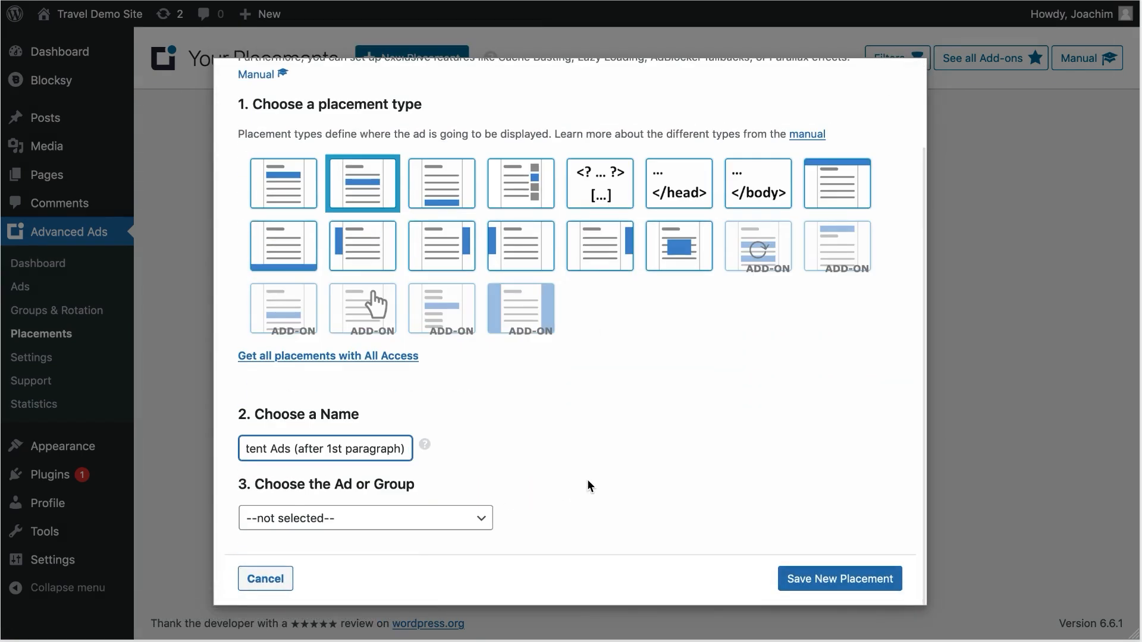
# Step: Assign the Ad Rotation | Travel Destinations group to the after-paragraph placement and save it
pyautogui.click(364, 518)
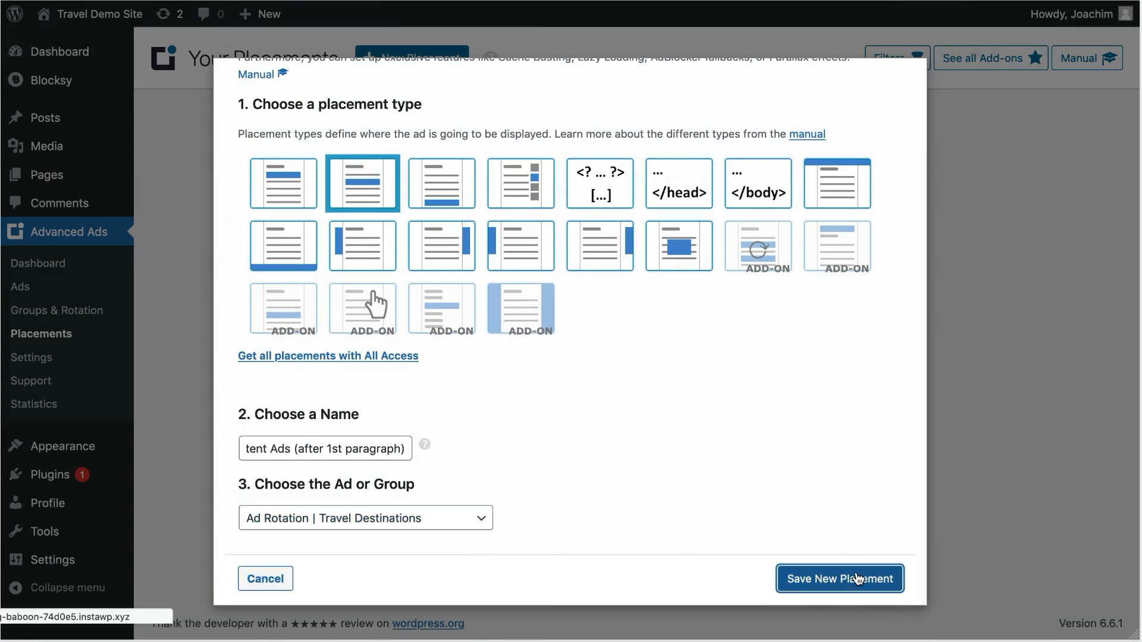
pyautogui.click(839, 579)
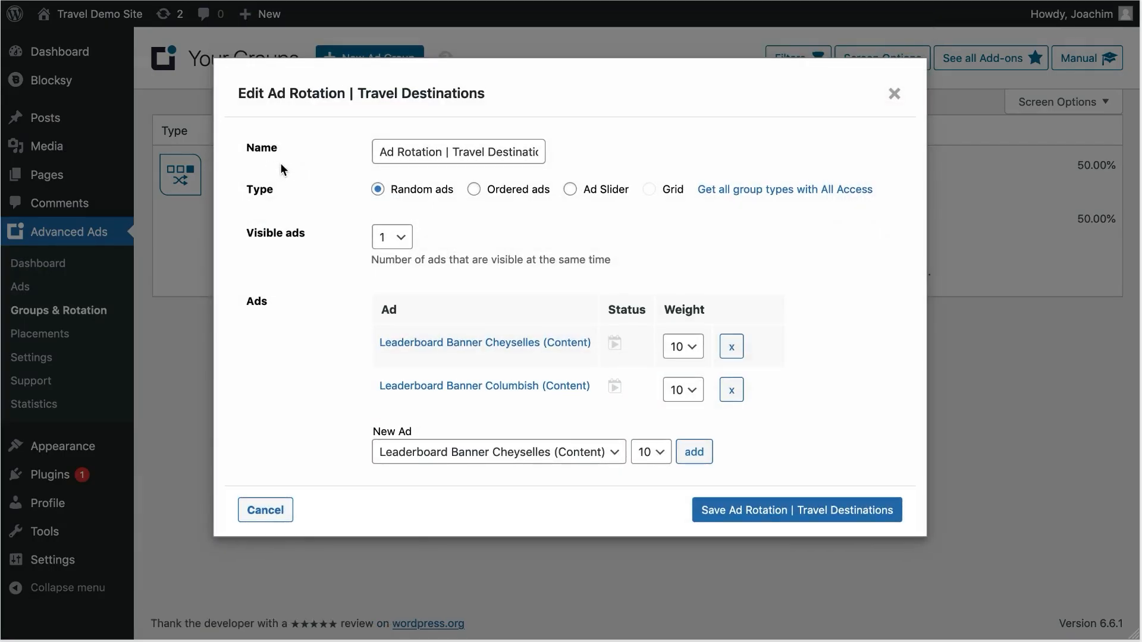
# Step: Change the group type to Ad Slider with a 1750 ms slide delay and save it
pyautogui.click(570, 189)
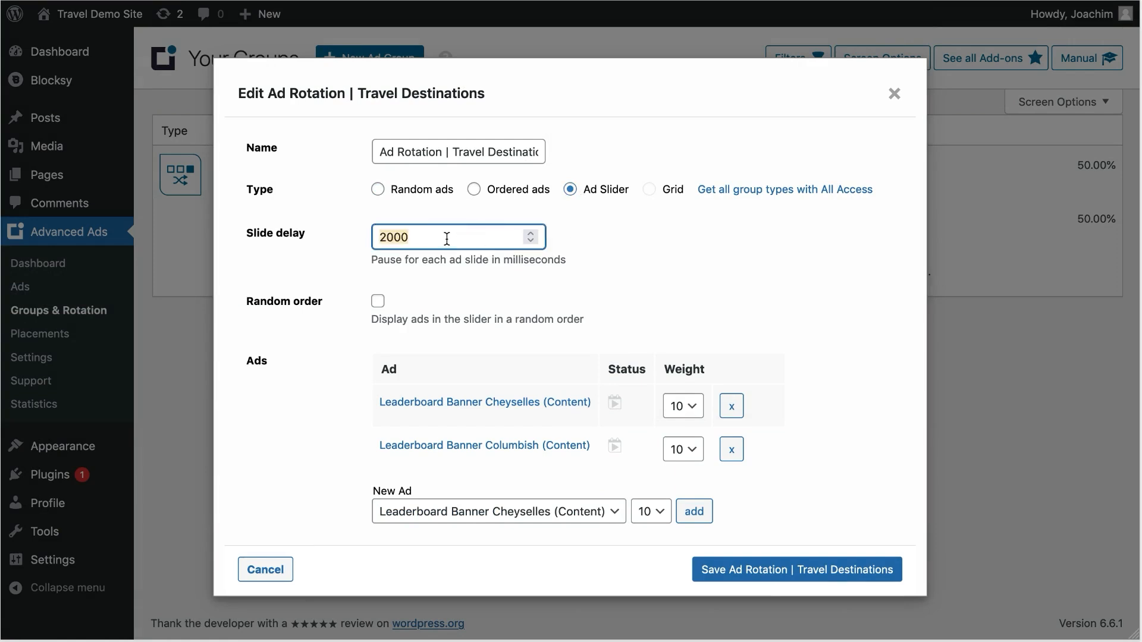
pyautogui.click(531, 241)
pyautogui.write('1750')
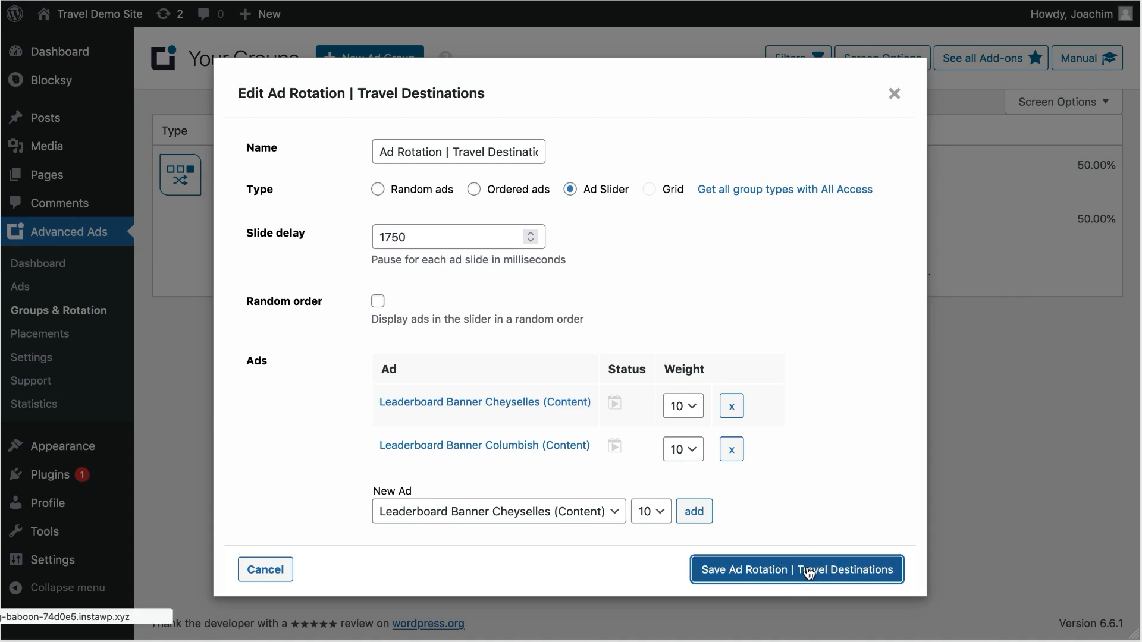
pyautogui.click(796, 569)
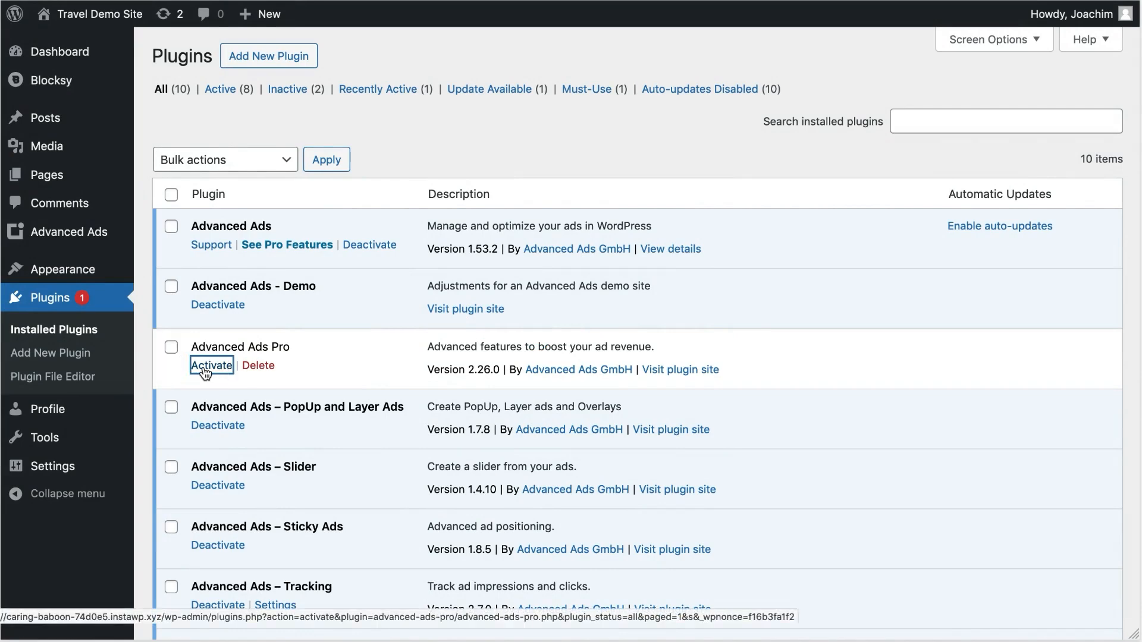
# Step: Activate Advanced Ads Pro, then return via Settings to the Groups & Rotation list
pyautogui.click(212, 364)
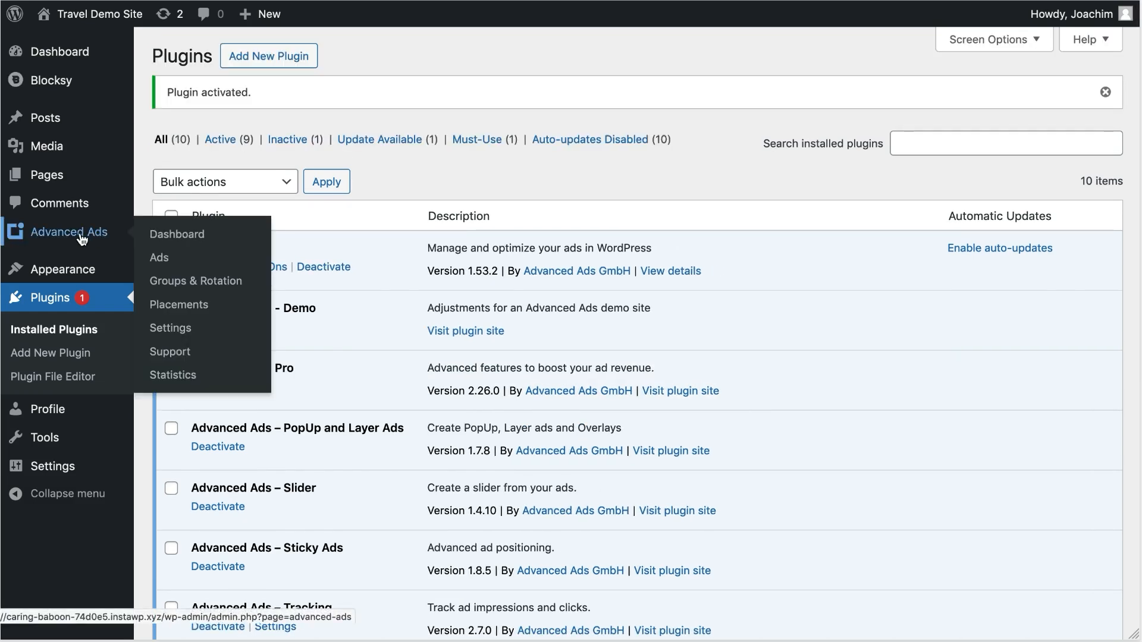
pyautogui.moveTo(170, 327)
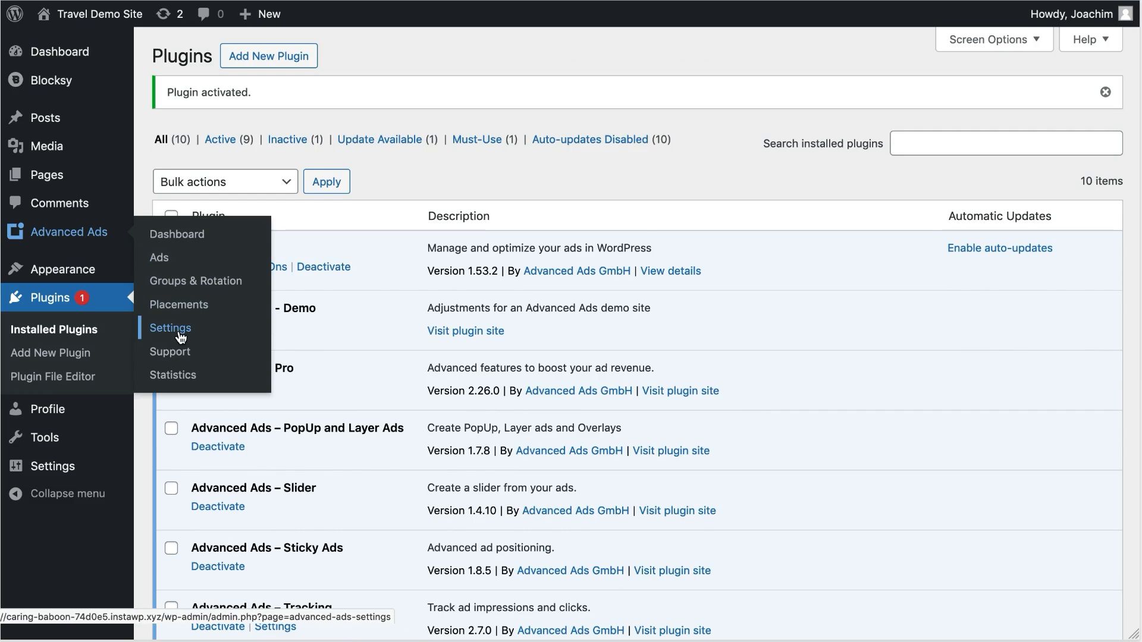
pyautogui.click(169, 328)
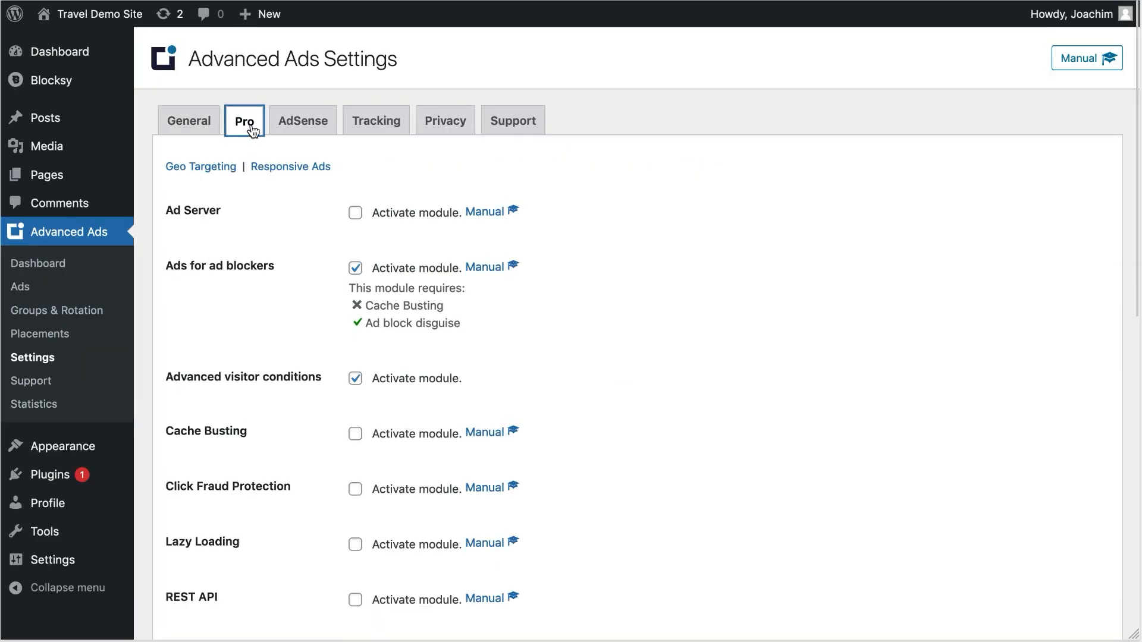
pyautogui.click(356, 434)
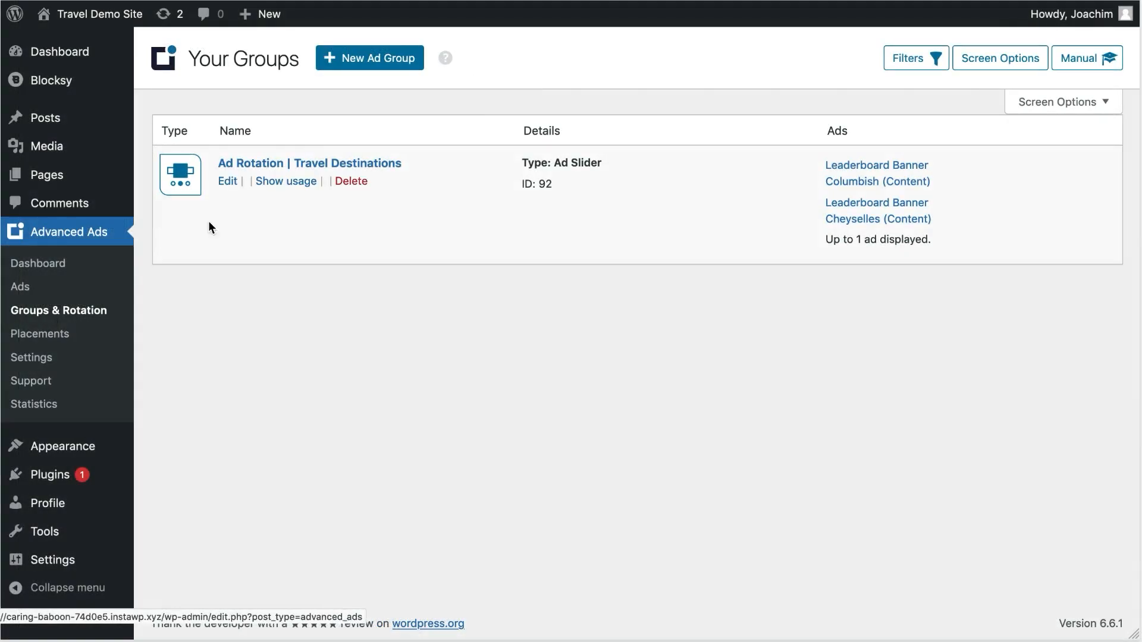
# Step: Set the Travel Destinations group to Random ads with refresh interval enabled at 2250 ms and save
pyautogui.click(226, 181)
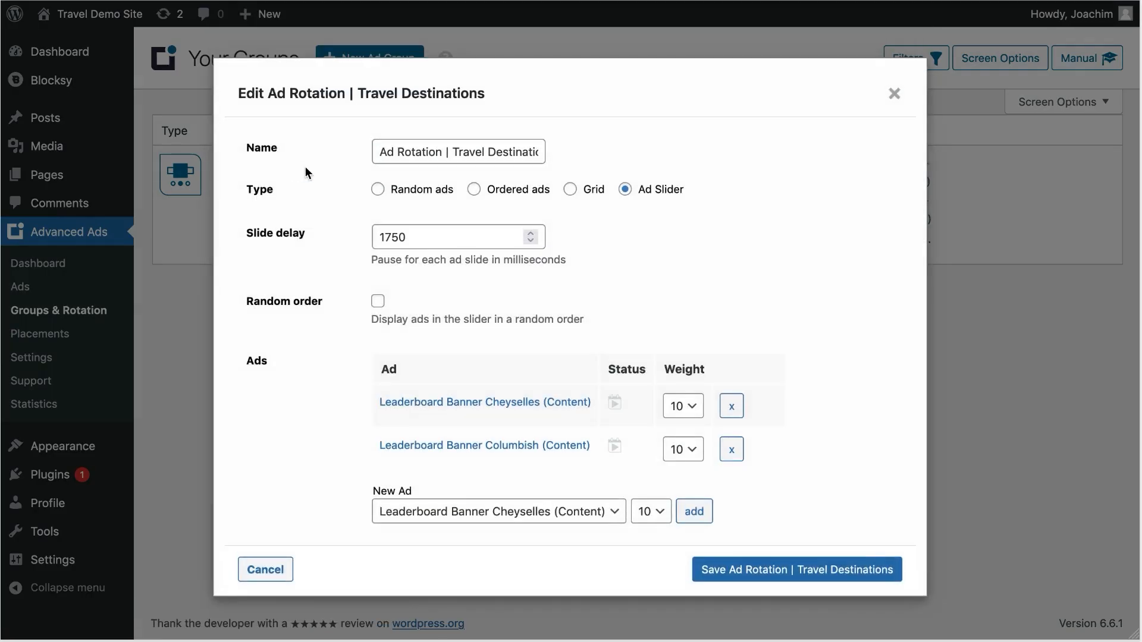
pyautogui.click(378, 189)
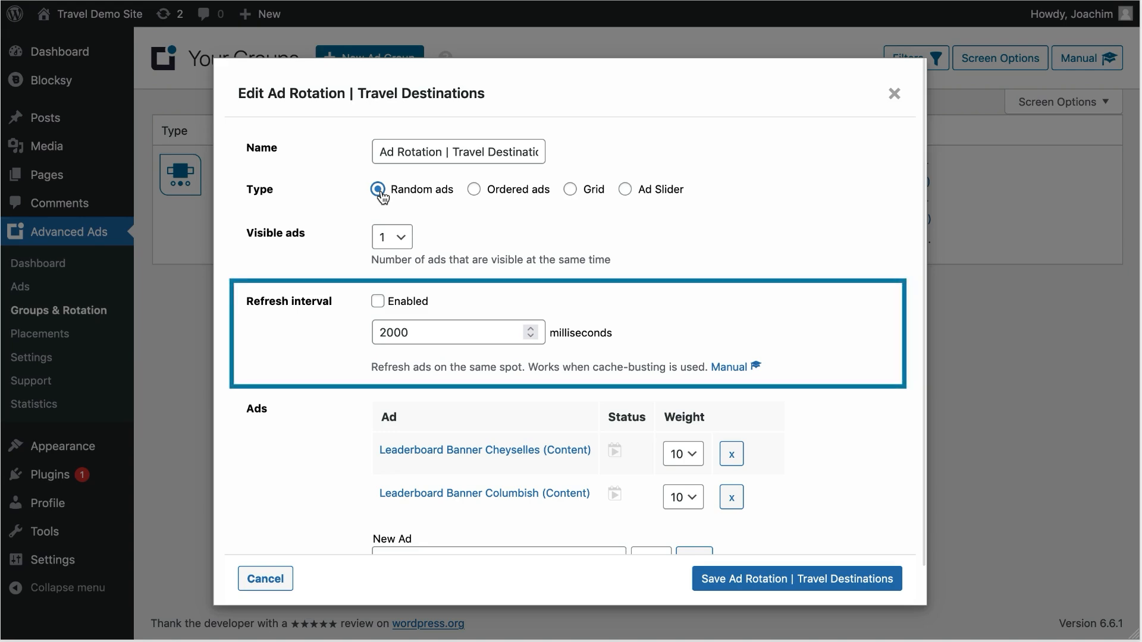
pyautogui.click(377, 301)
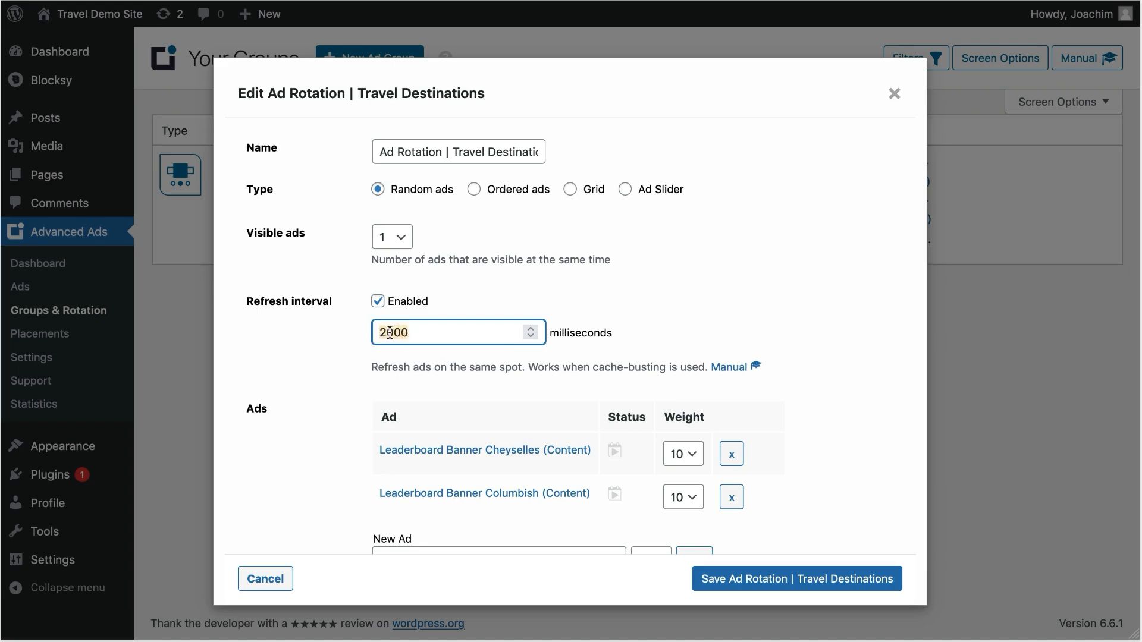
pyautogui.write('2250')
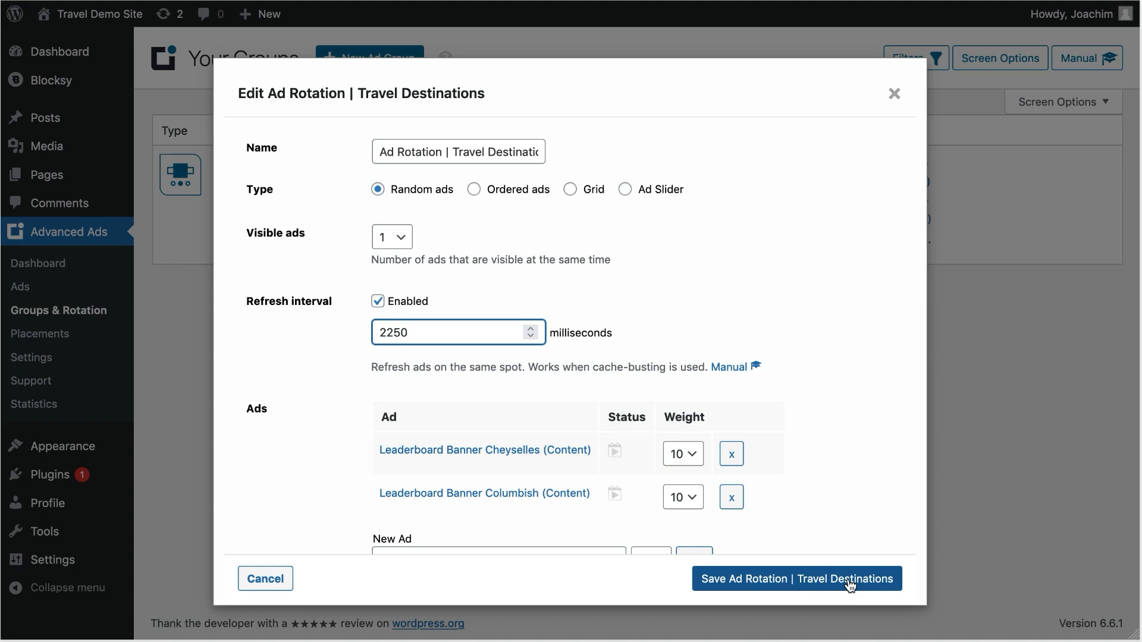
pyautogui.click(796, 579)
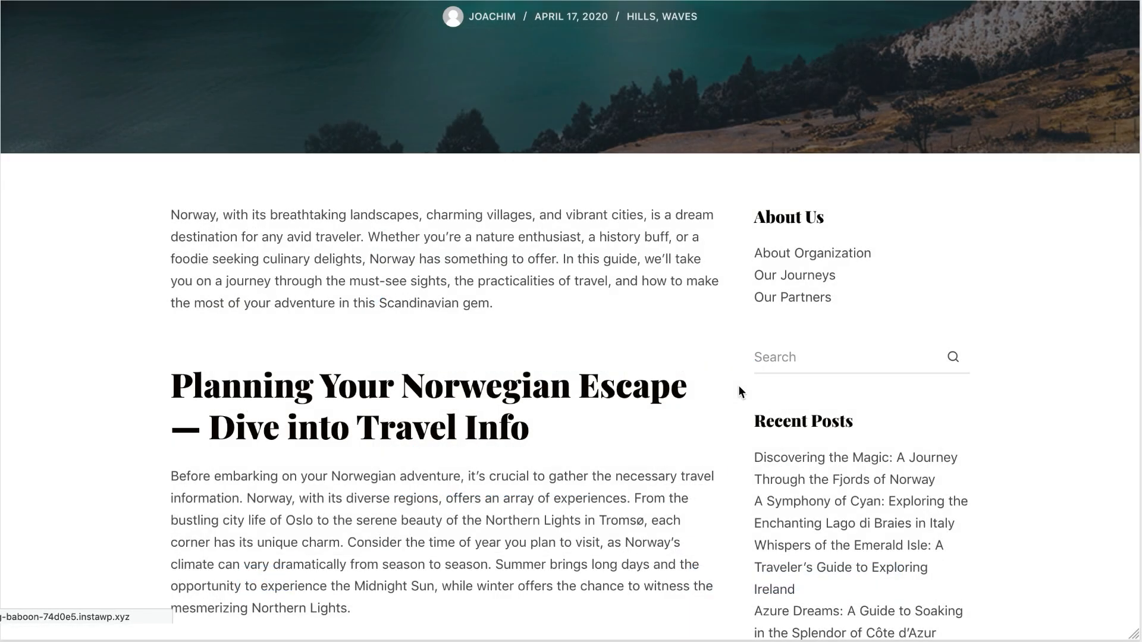